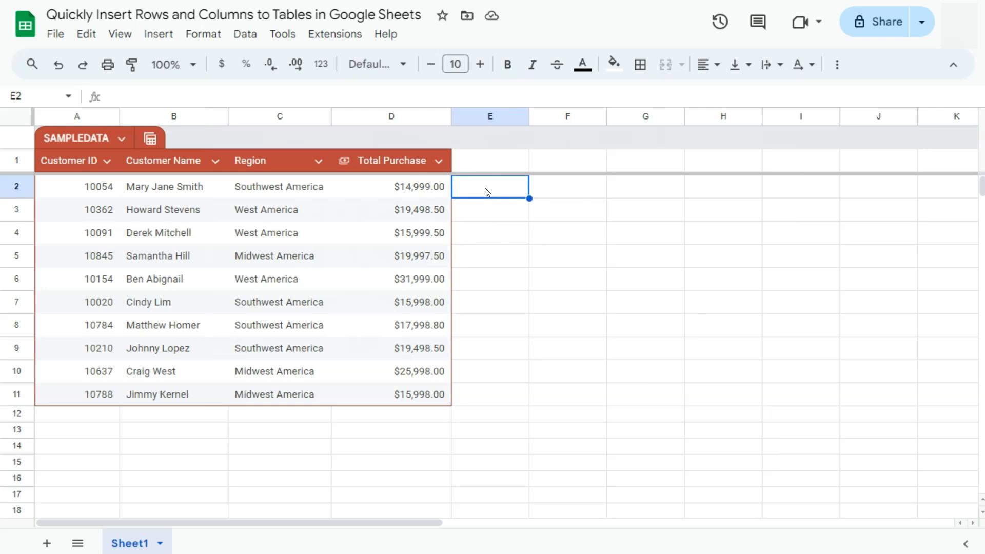
mouse_move(162, 250)
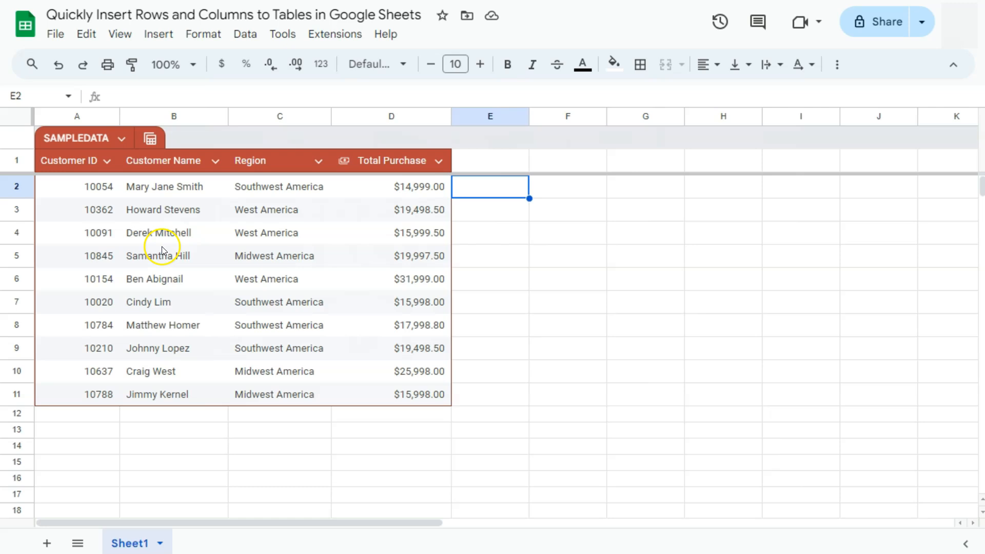
mouse_move(156, 225)
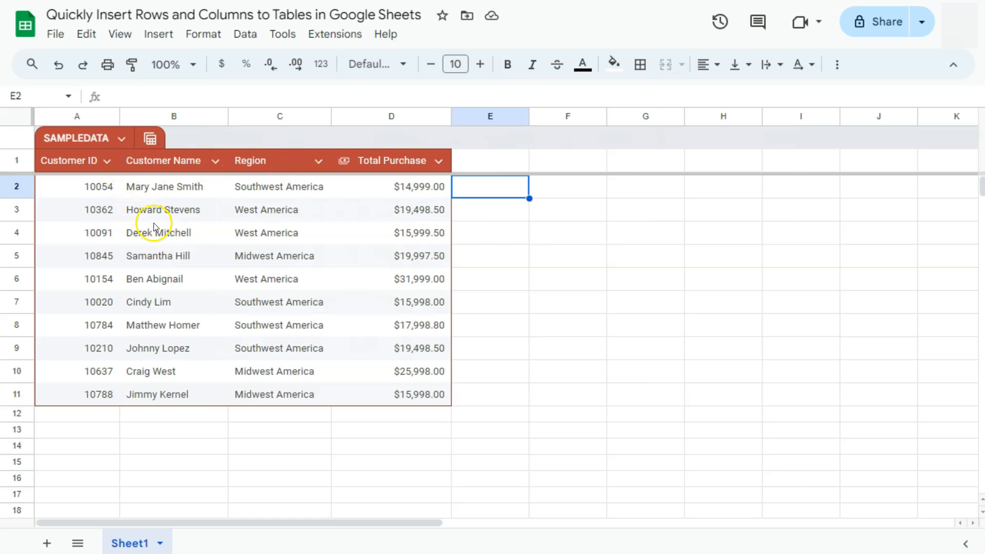
- Insert an empty table column right of Customer ID, creating Column 1 before Customer Name
click(108, 162)
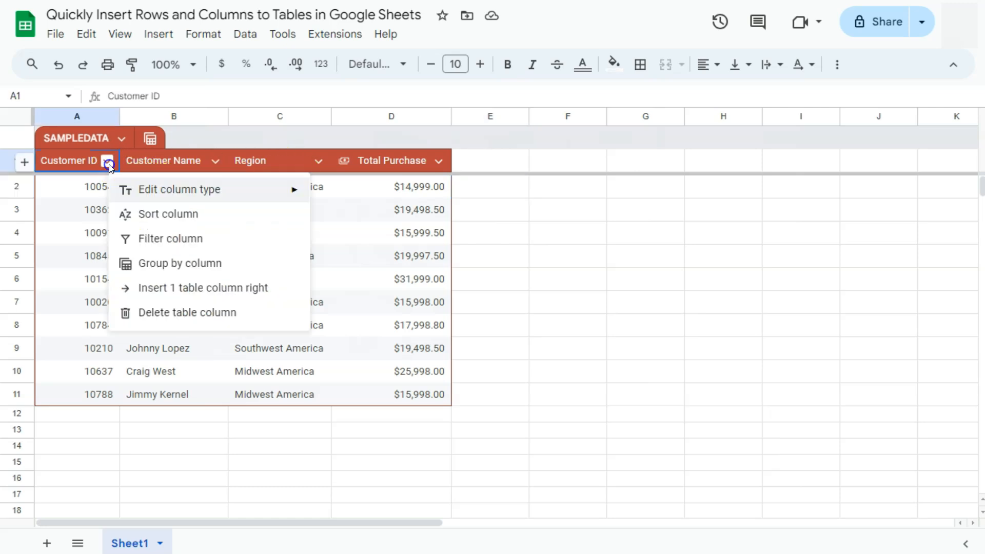
mouse_move(166, 292)
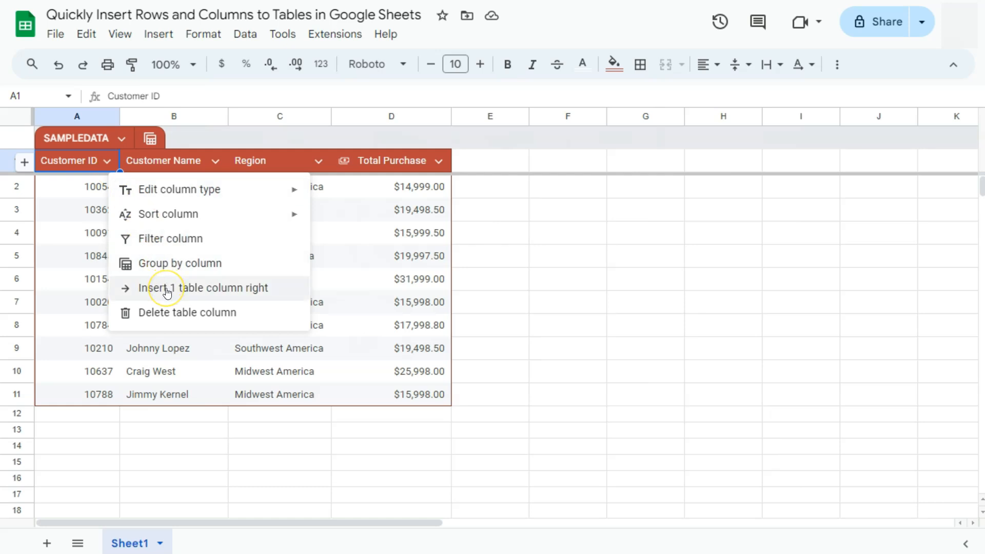
mouse_move(101, 173)
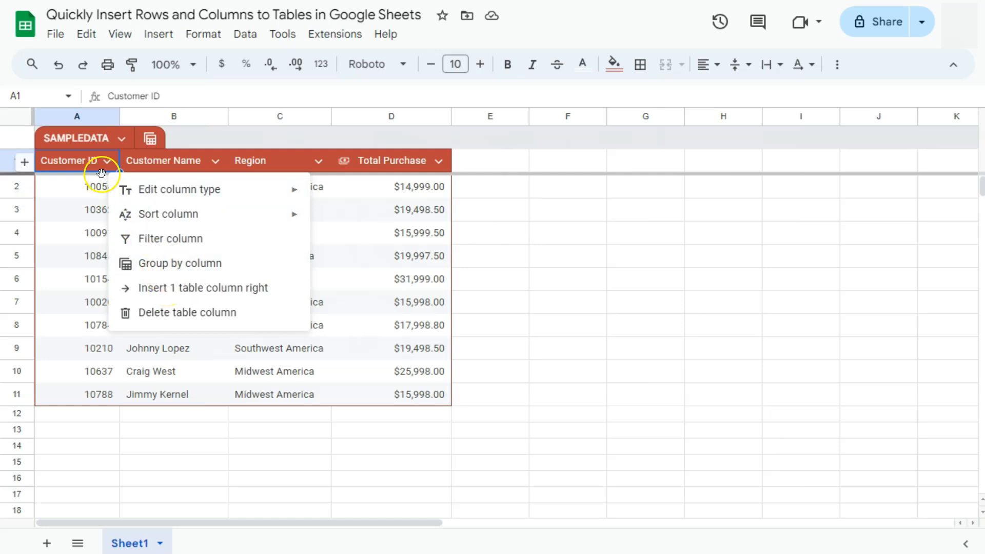
mouse_move(179, 262)
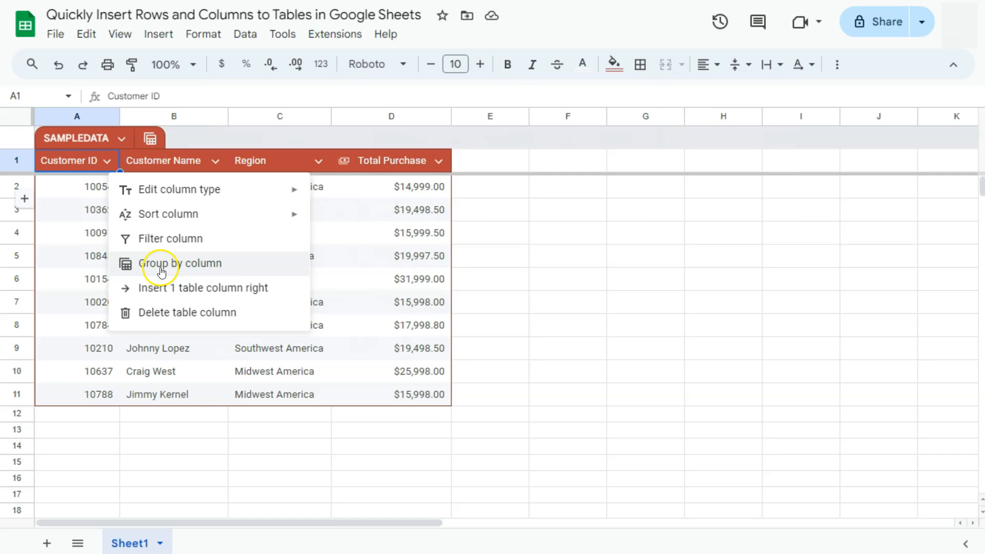
mouse_move(167, 287)
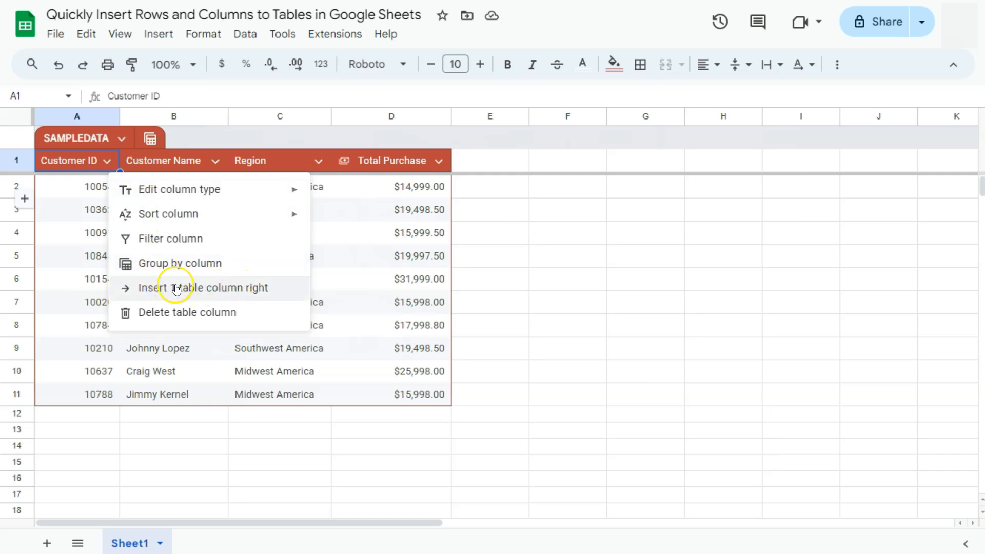
click(206, 287)
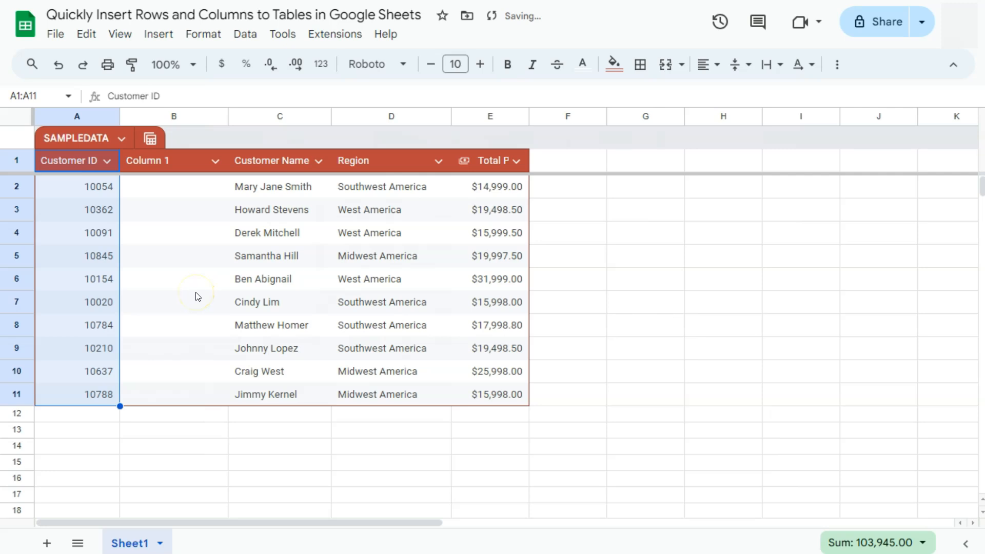
mouse_move(303, 166)
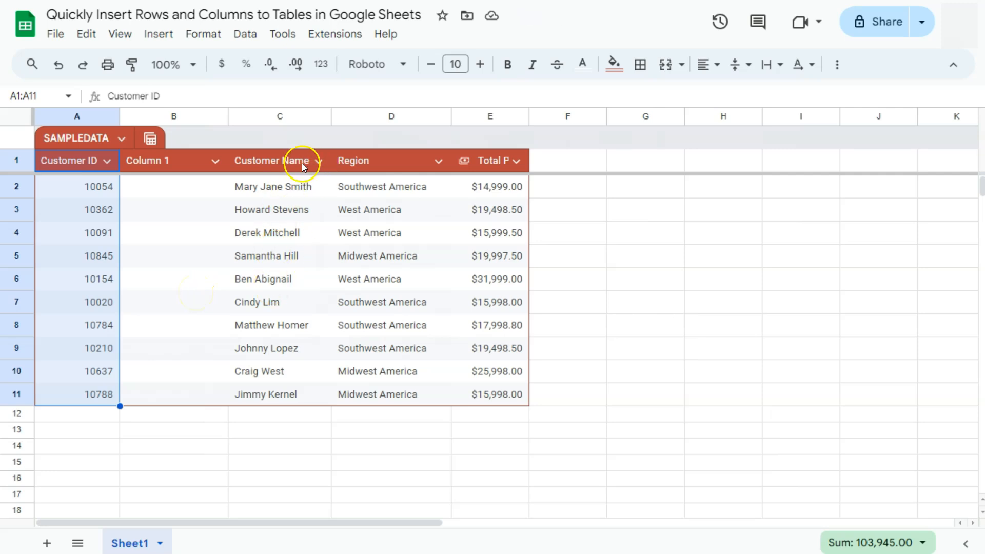
- Insert an empty table column right of Customer Name, creating Column 2 before Region
click(319, 160)
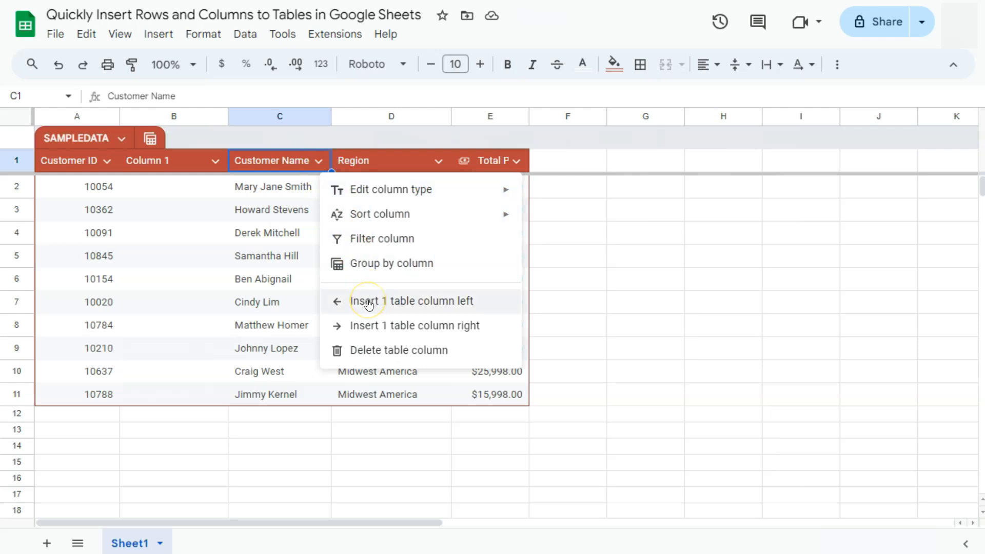
mouse_move(375, 312)
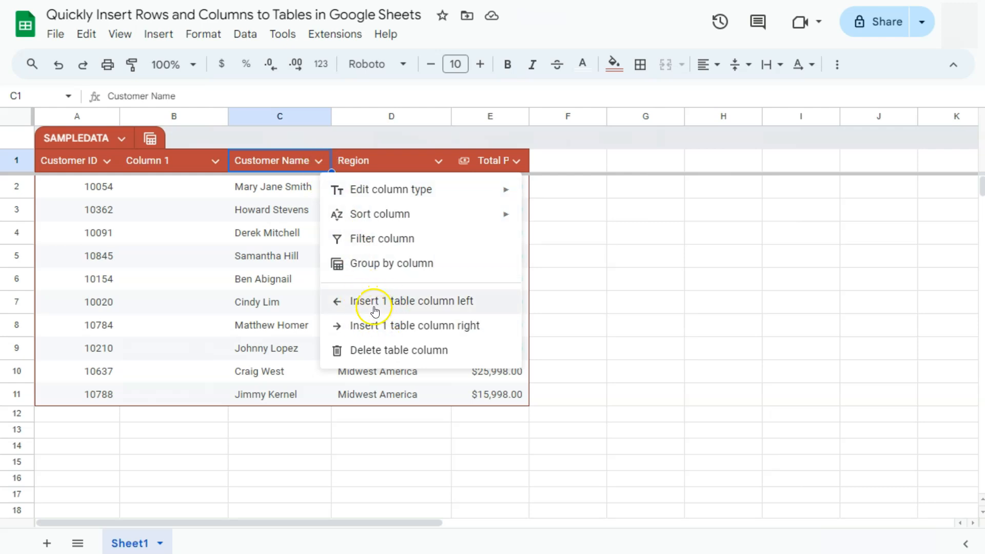
mouse_move(425, 338)
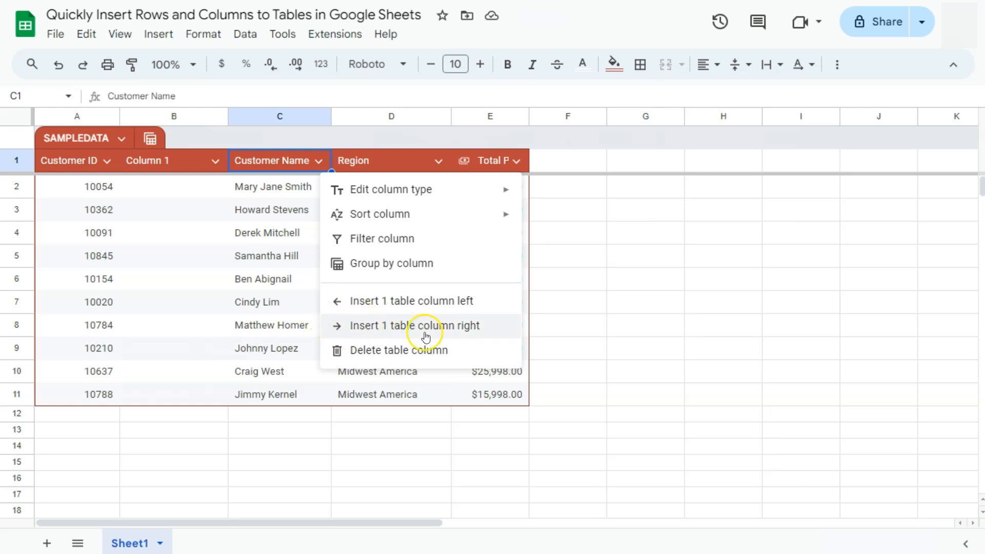
mouse_move(440, 329)
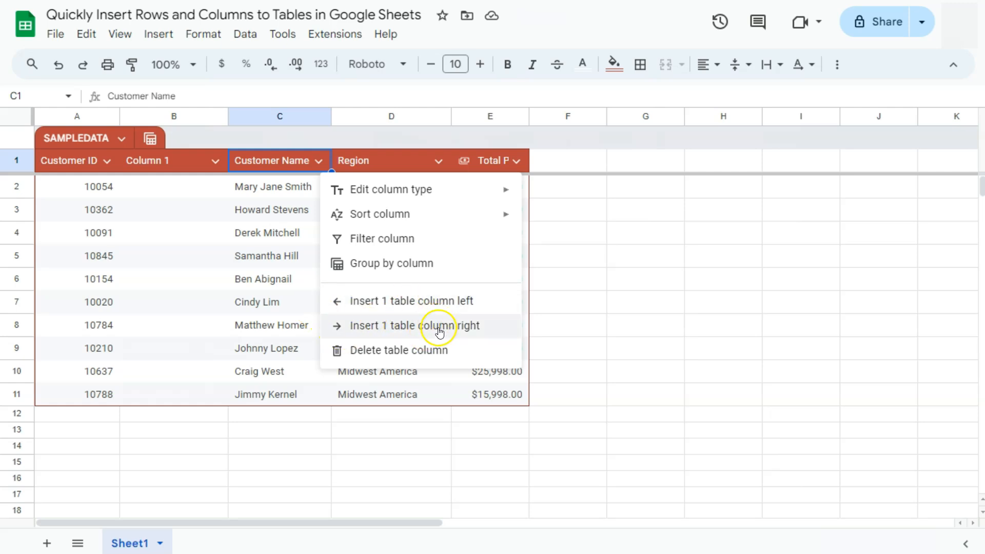
click(415, 325)
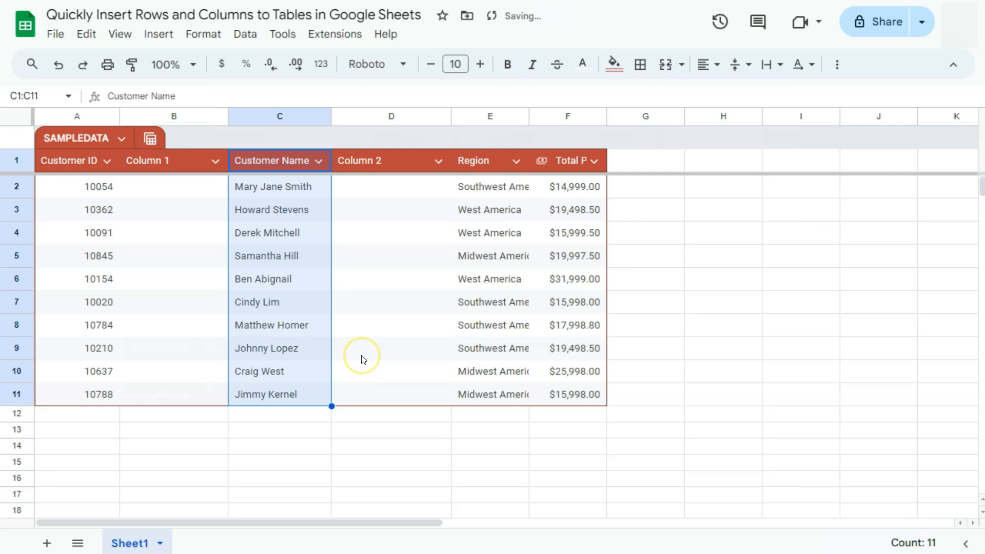
mouse_move(383, 245)
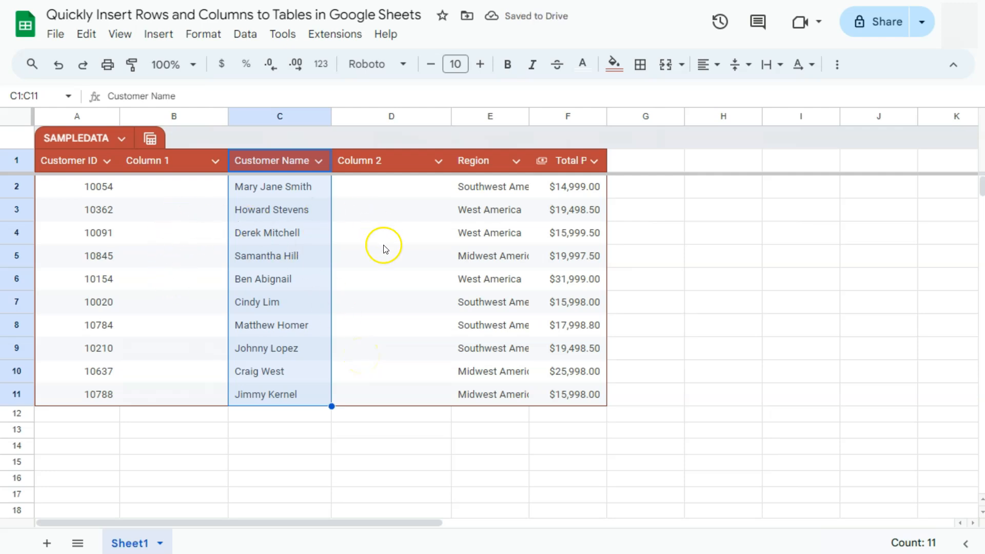
mouse_move(202, 249)
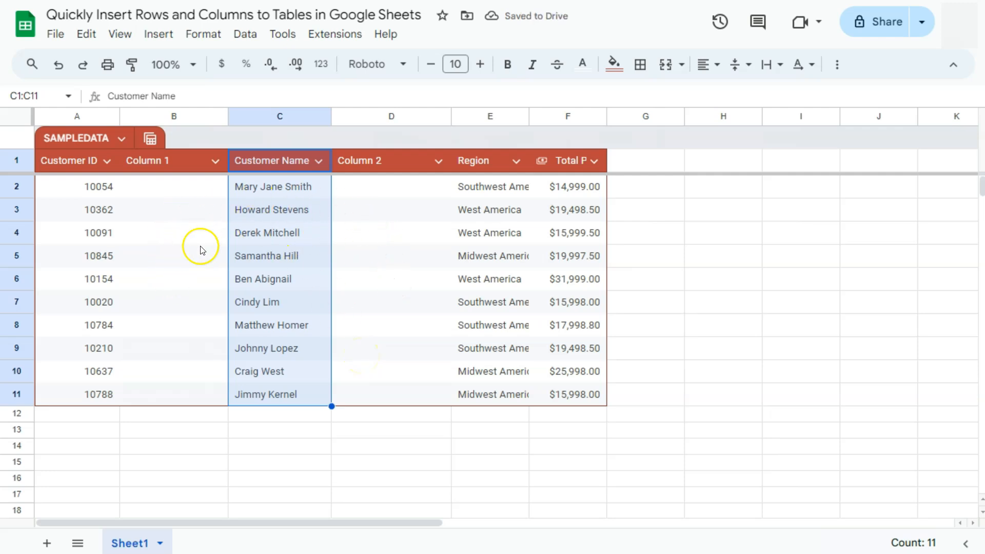
mouse_move(409, 258)
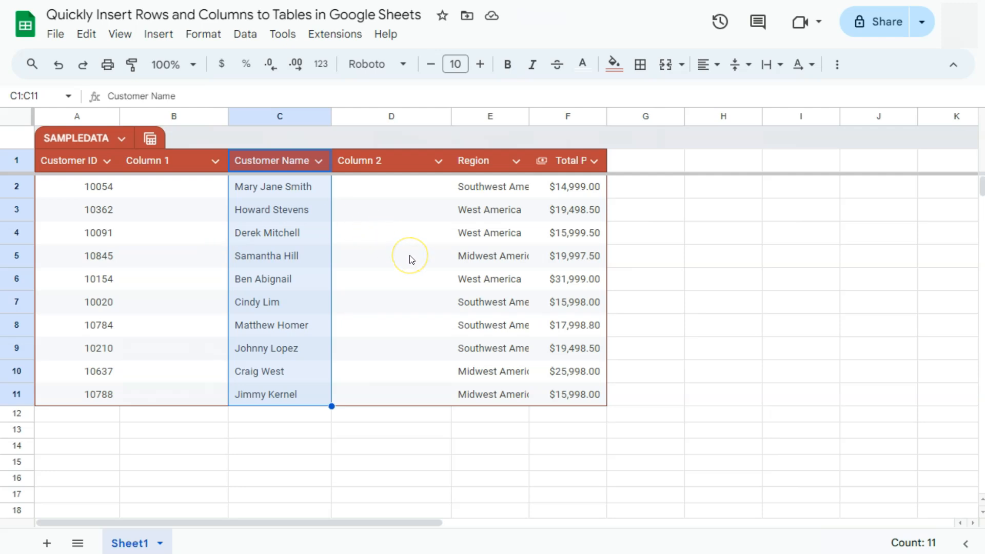
mouse_move(408, 257)
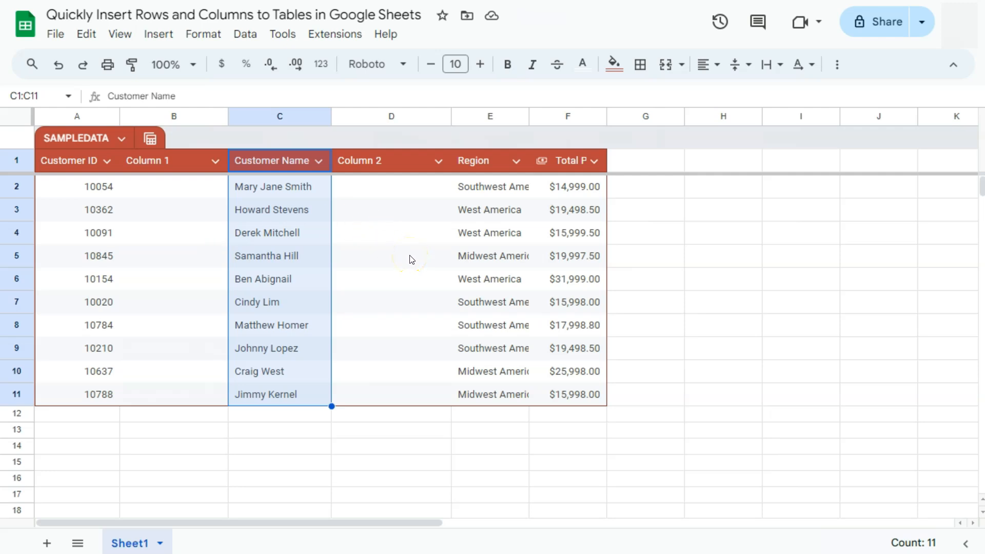
mouse_move(616, 161)
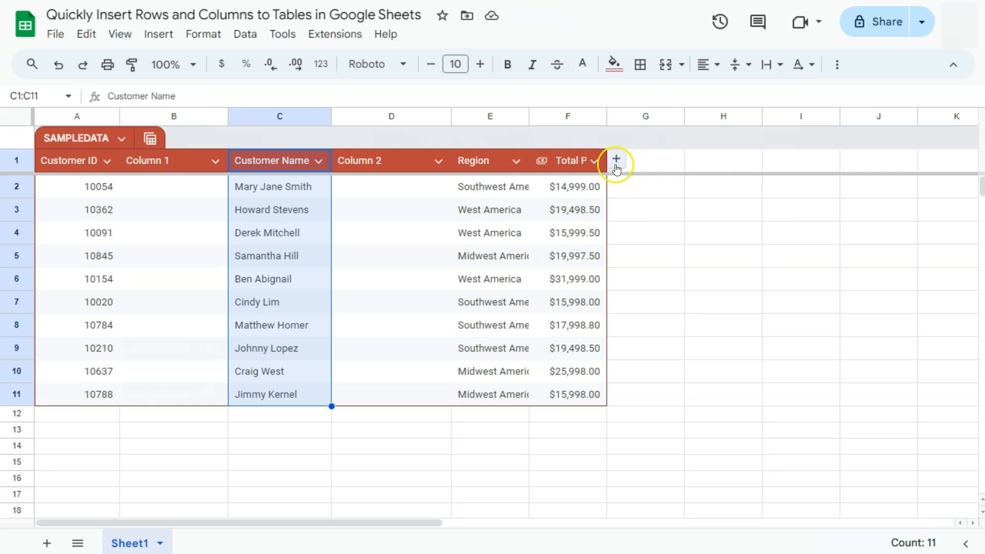
mouse_move(616, 160)
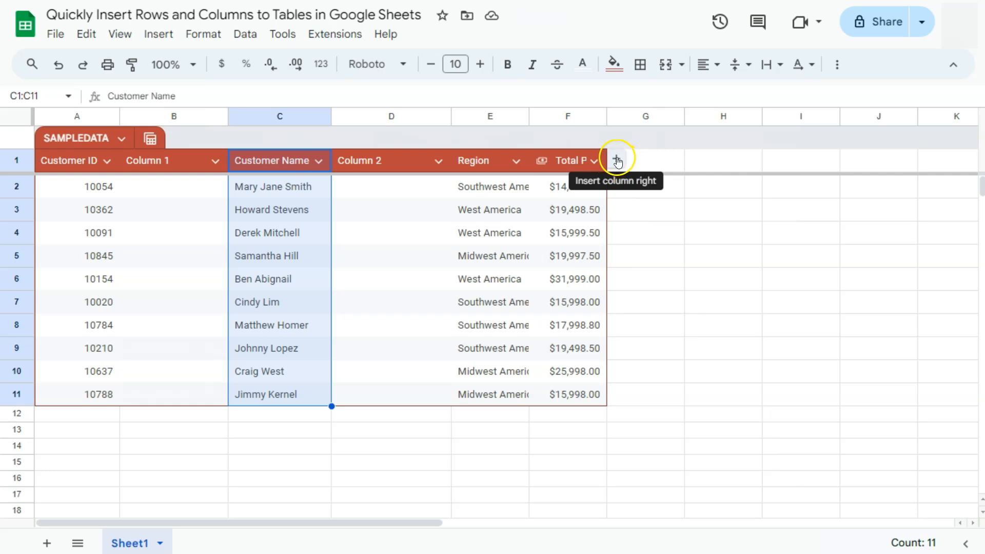
mouse_move(597, 220)
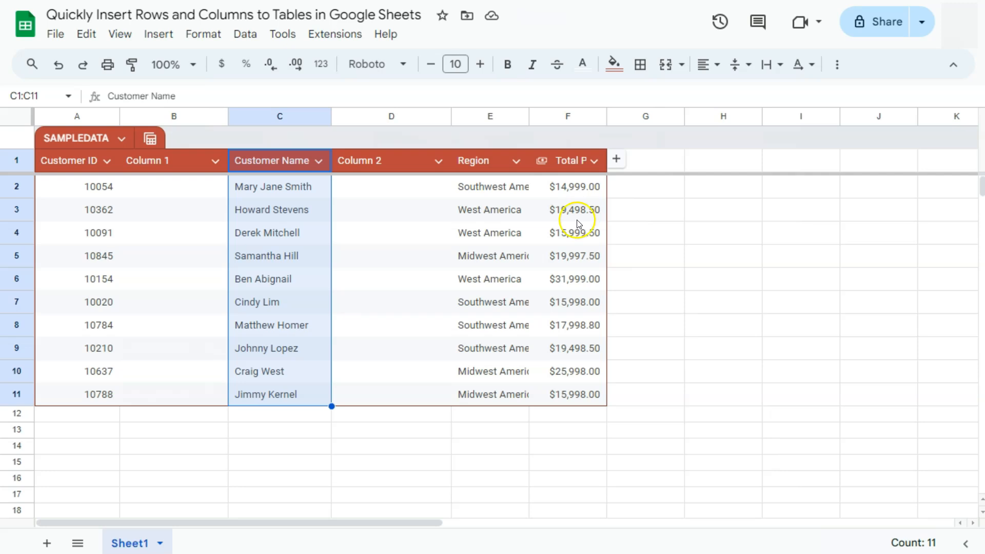
mouse_move(587, 227)
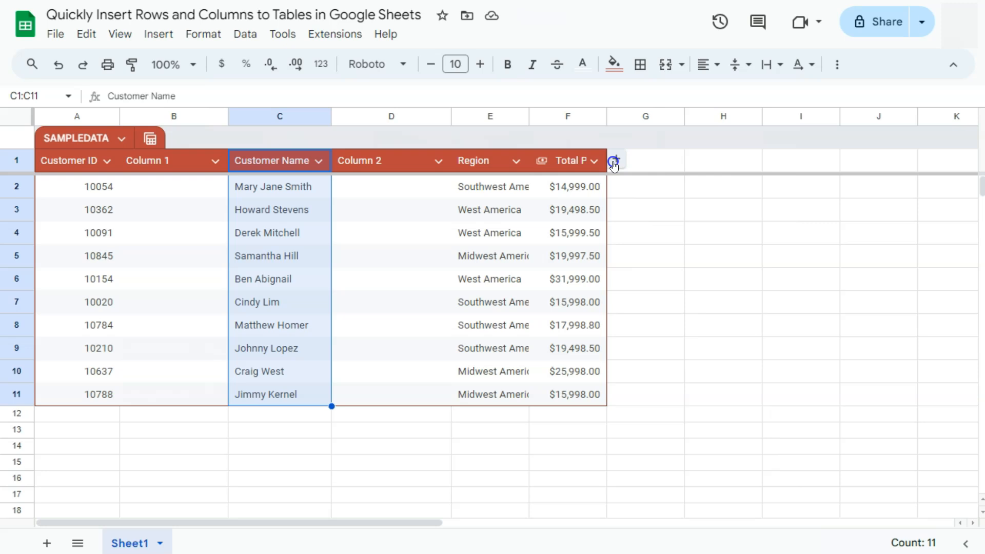
- Insert an empty Column 3 at G after Total Purchase, then select a cell in Column 2
click(615, 161)
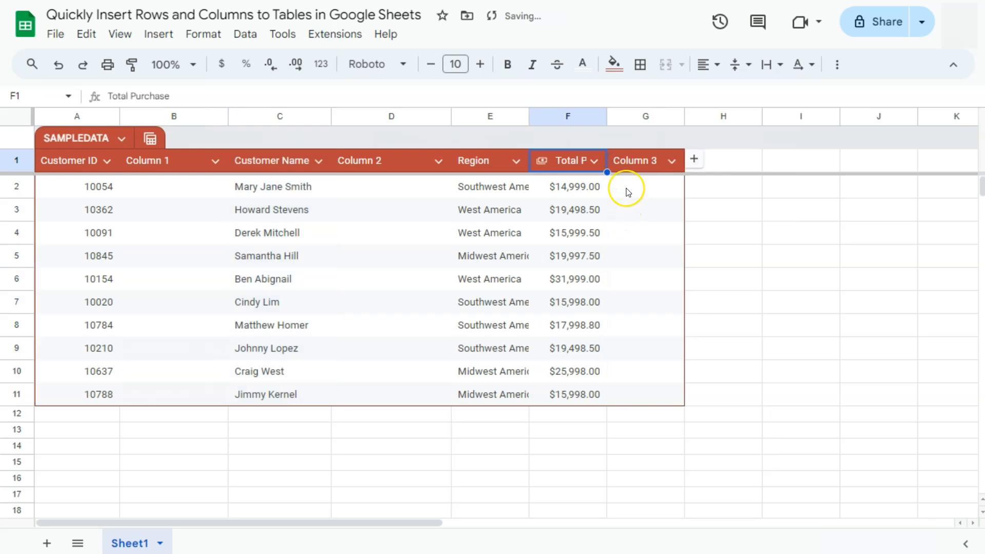
mouse_move(621, 206)
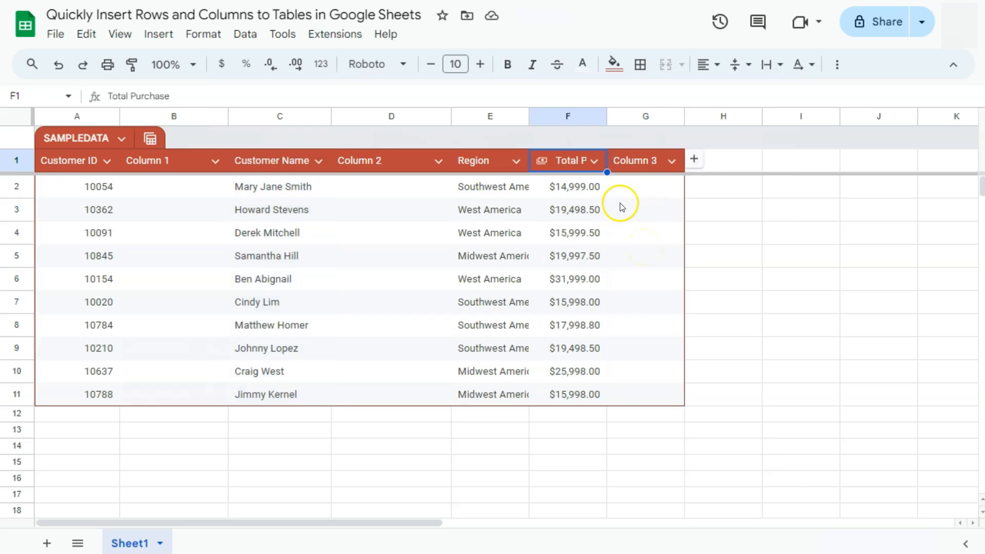
click(391, 187)
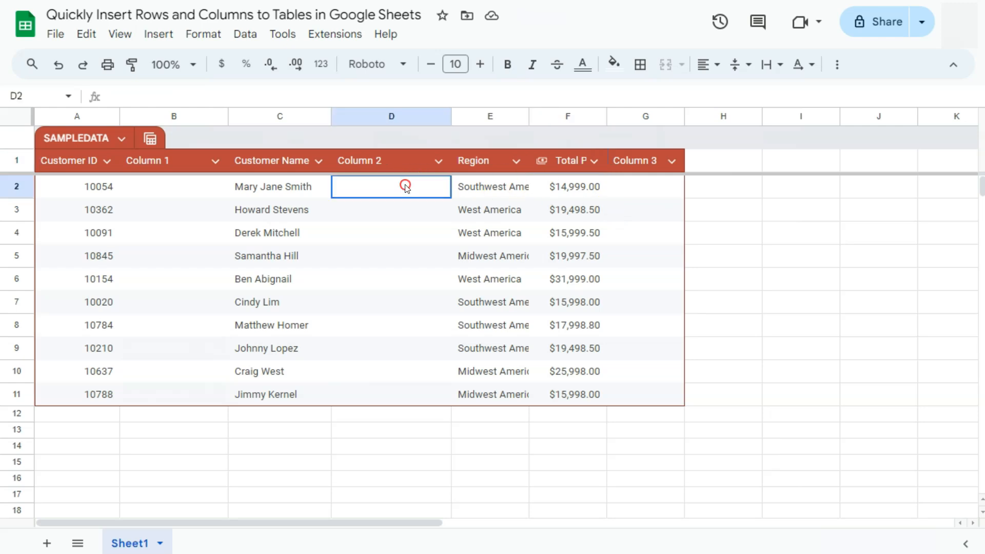
right_click(391, 187)
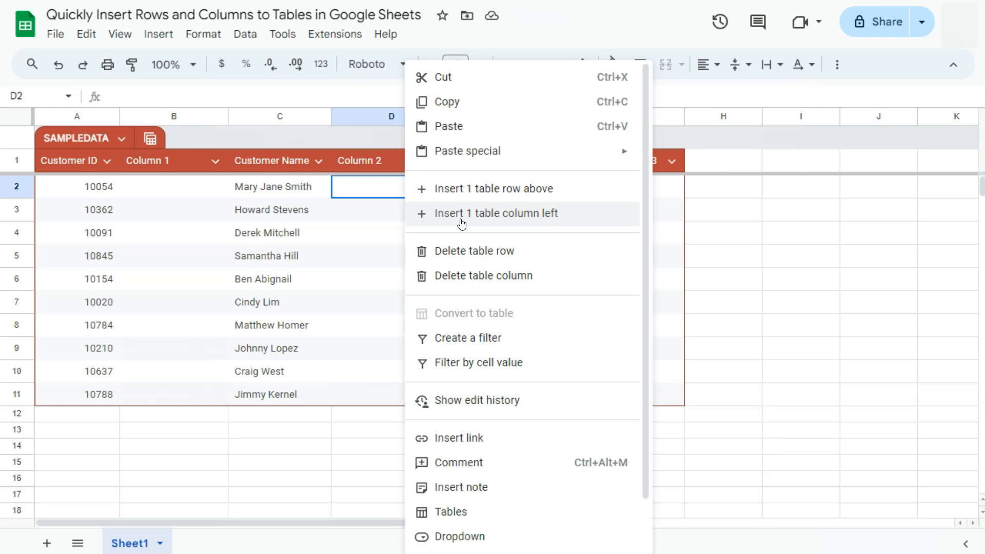
mouse_move(365, 228)
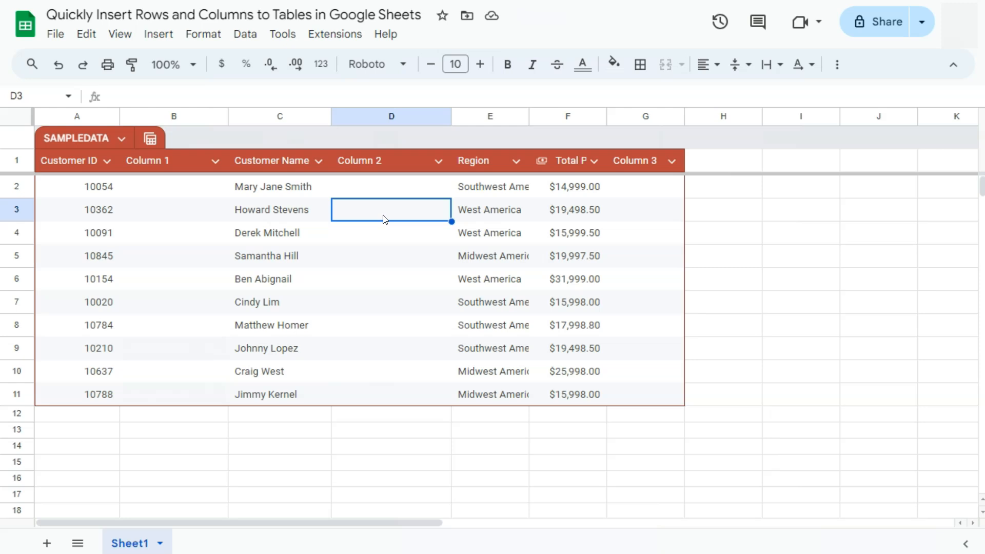
mouse_move(350, 209)
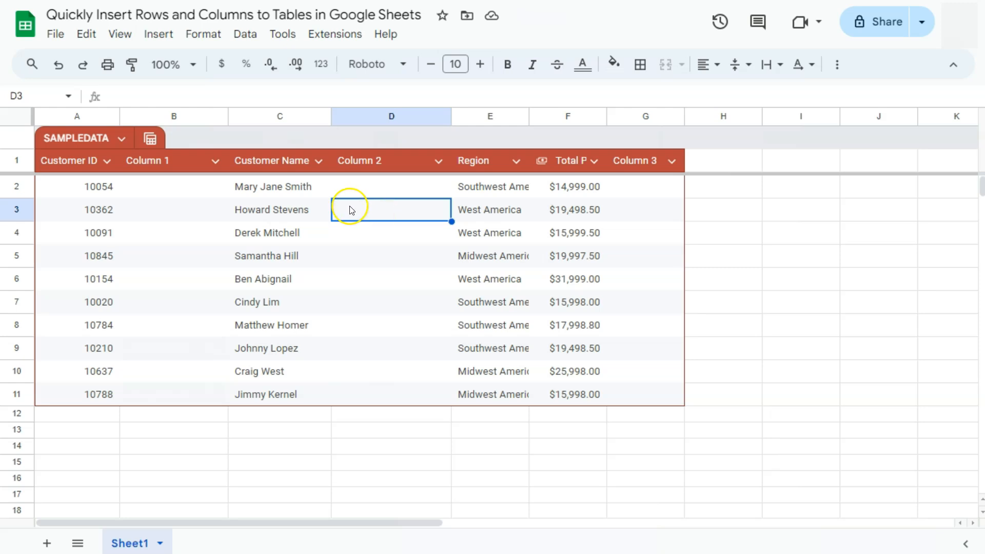
mouse_move(63, 191)
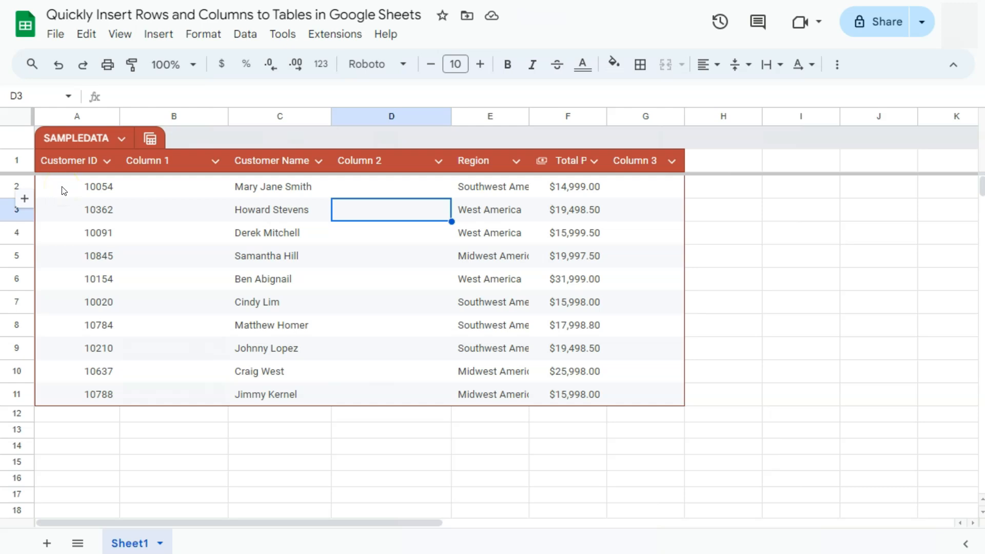
mouse_move(24, 199)
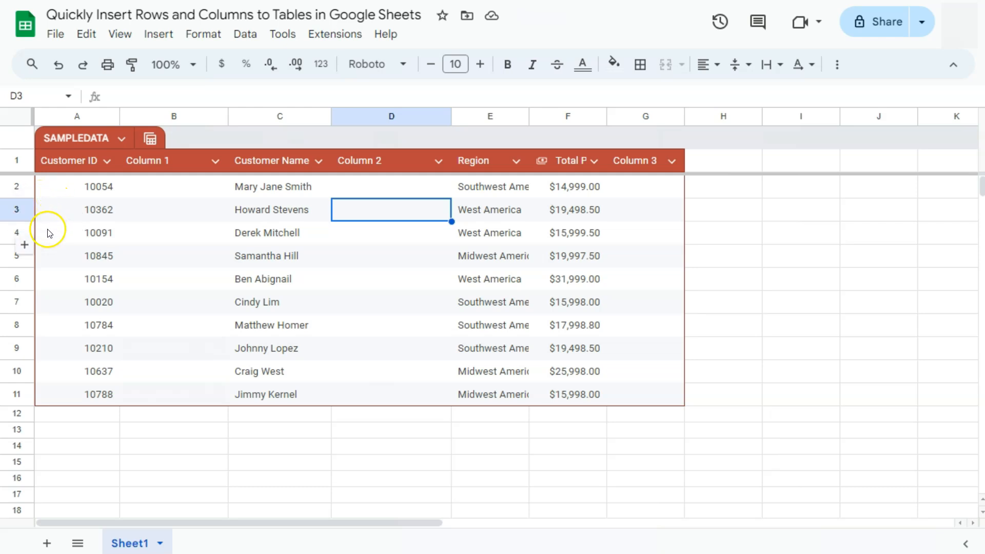
mouse_move(52, 300)
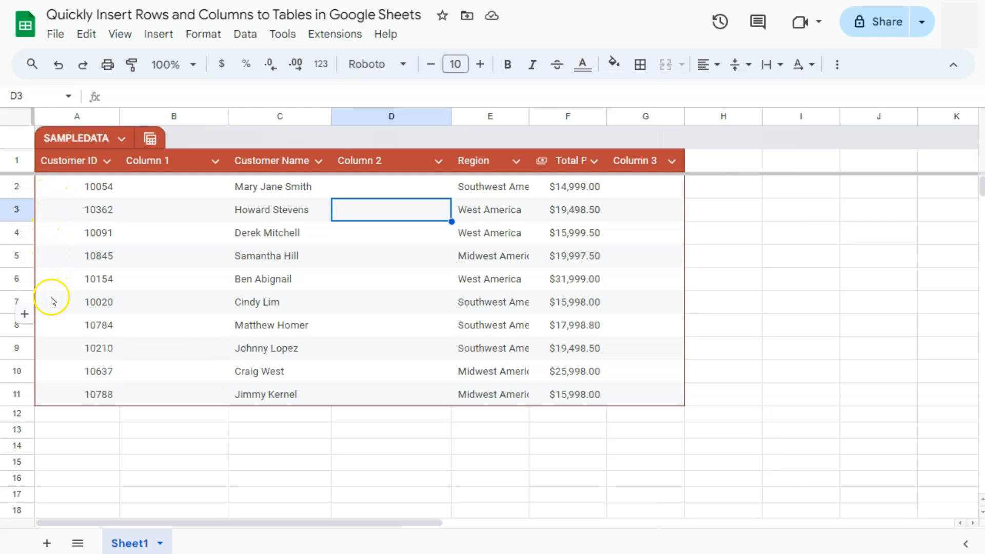
mouse_move(50, 356)
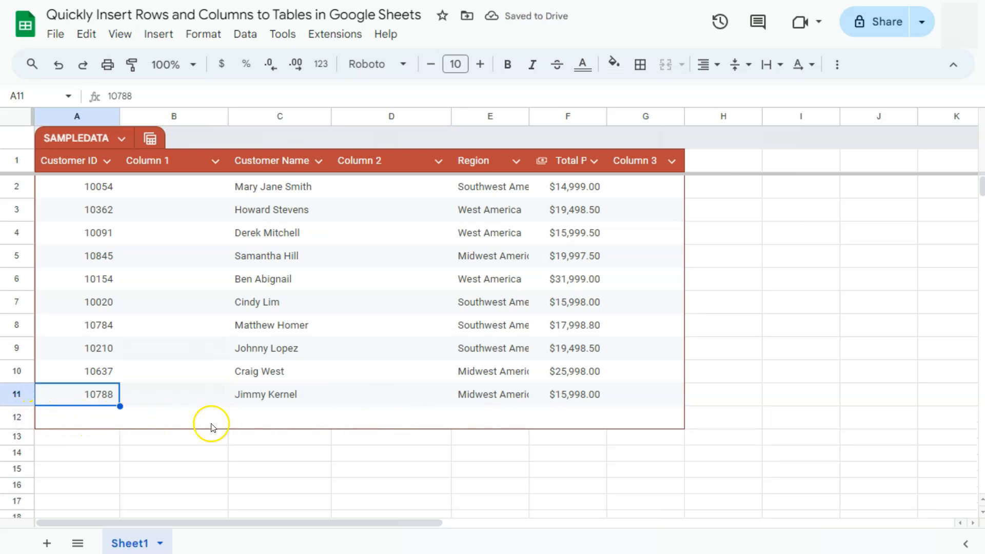
- Insert empty table rows below customer 10845 and below customer 10091
click(24, 273)
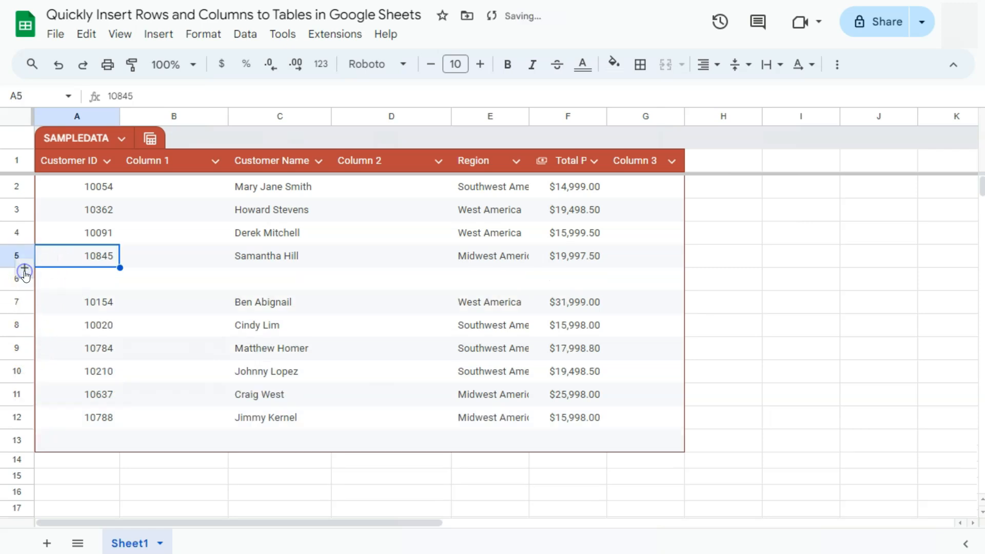
mouse_move(23, 219)
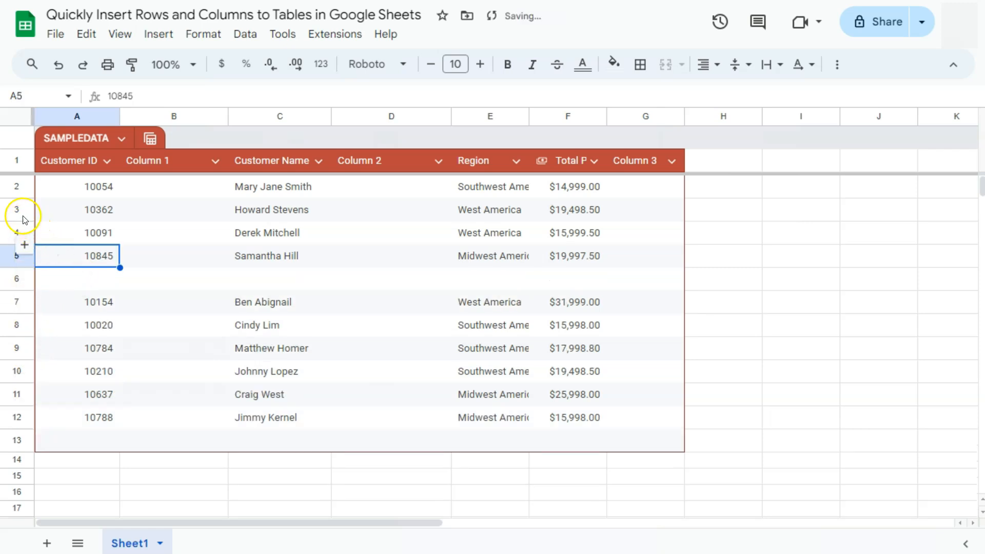
click(24, 245)
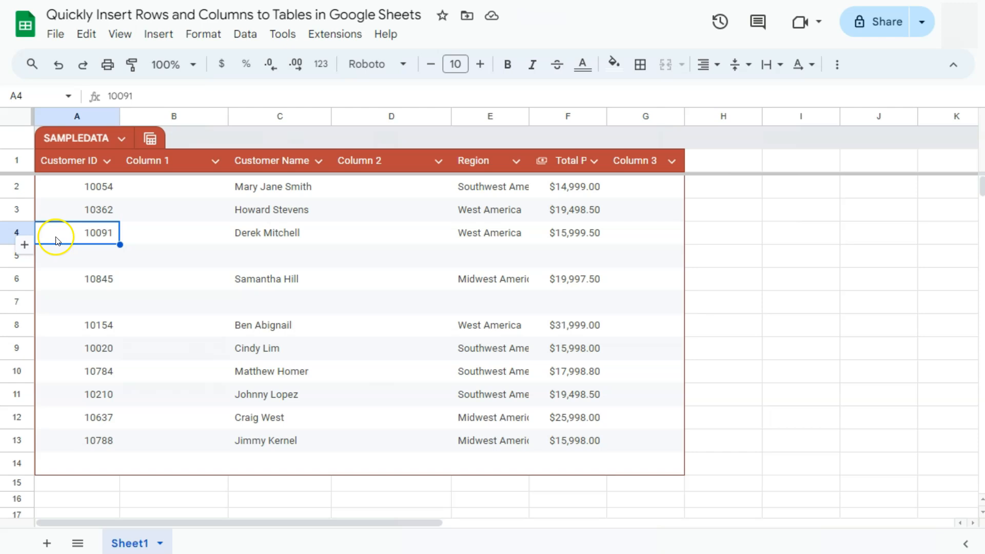
- Insert an empty table row below customer 10054, before customer 10362
right_click(77, 233)
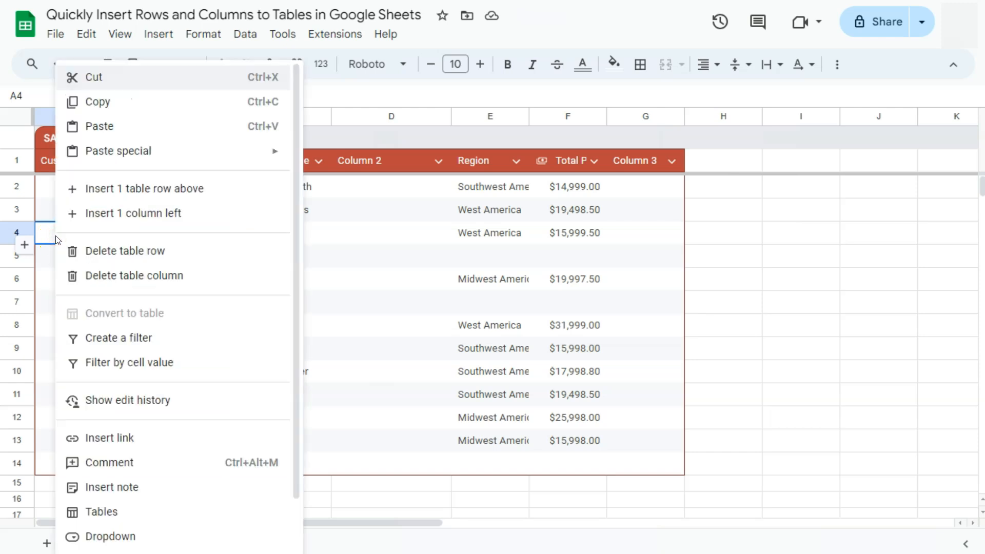
mouse_move(192, 189)
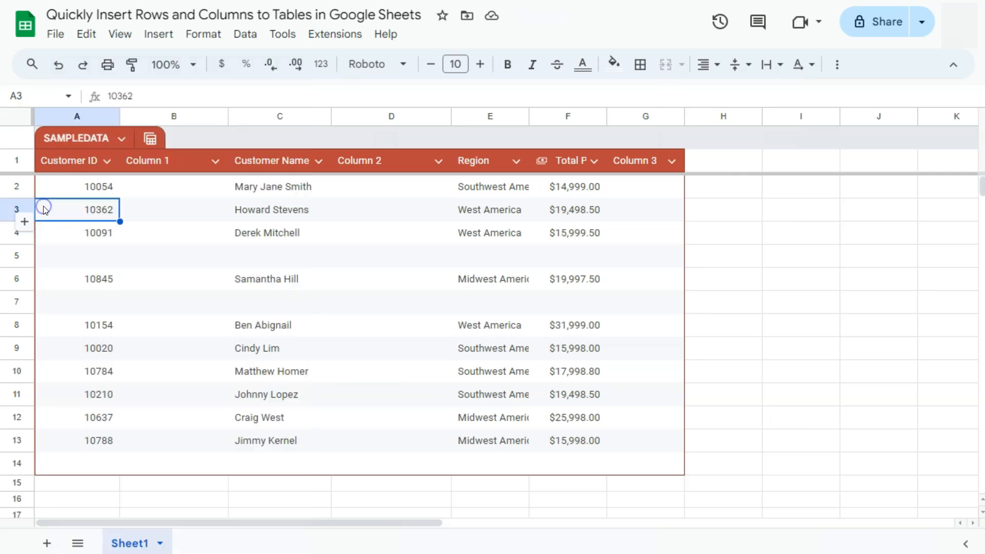
click(24, 222)
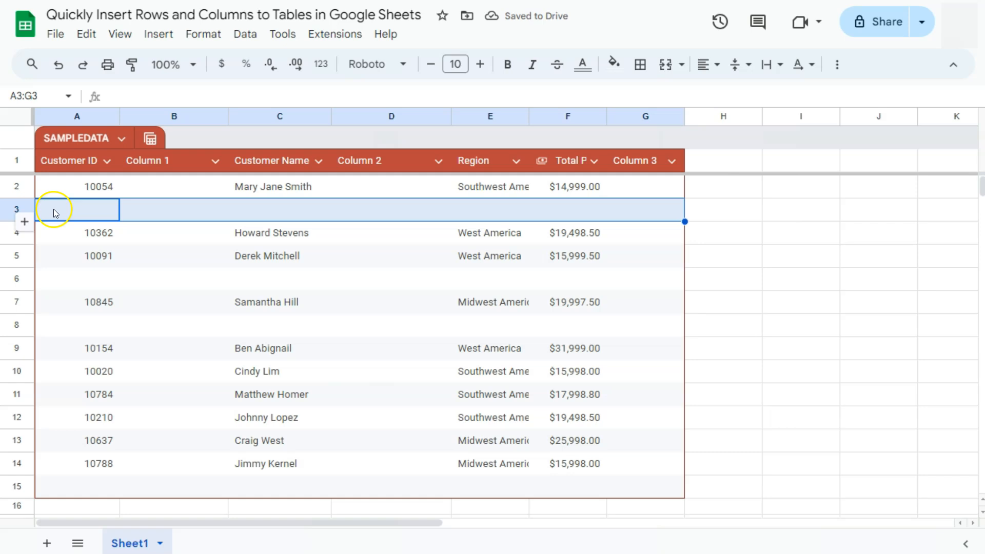
mouse_move(91, 219)
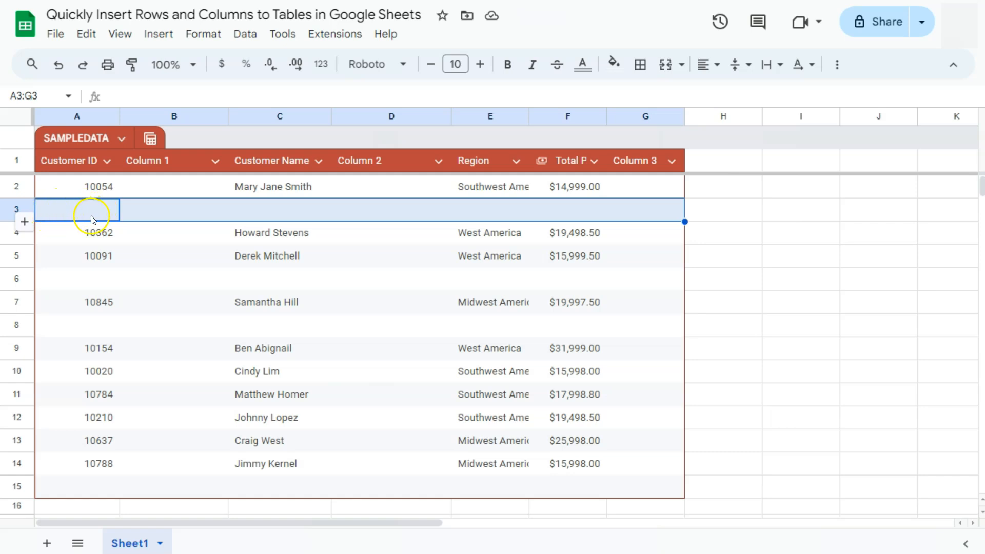
mouse_move(23, 221)
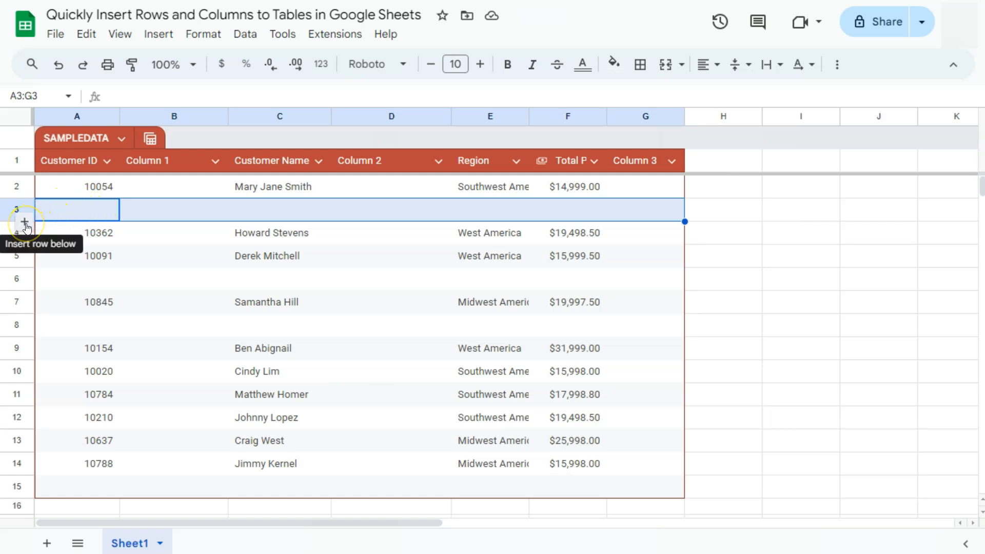
mouse_move(49, 217)
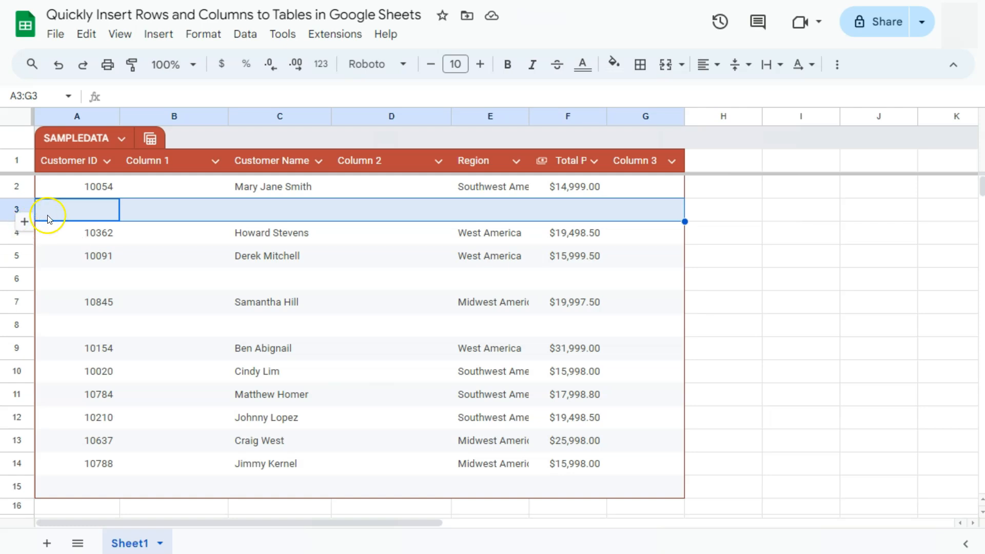
right_click(75, 209)
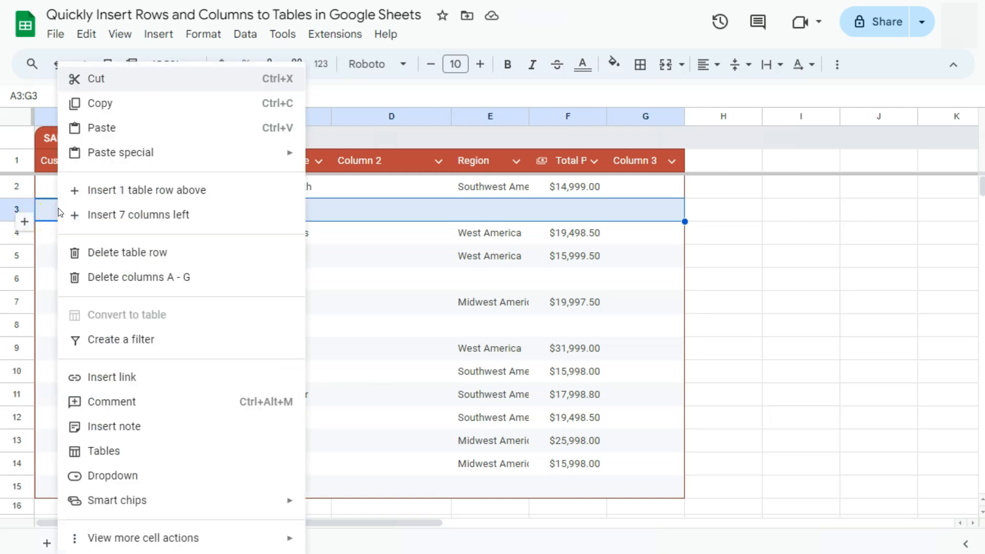
mouse_move(122, 190)
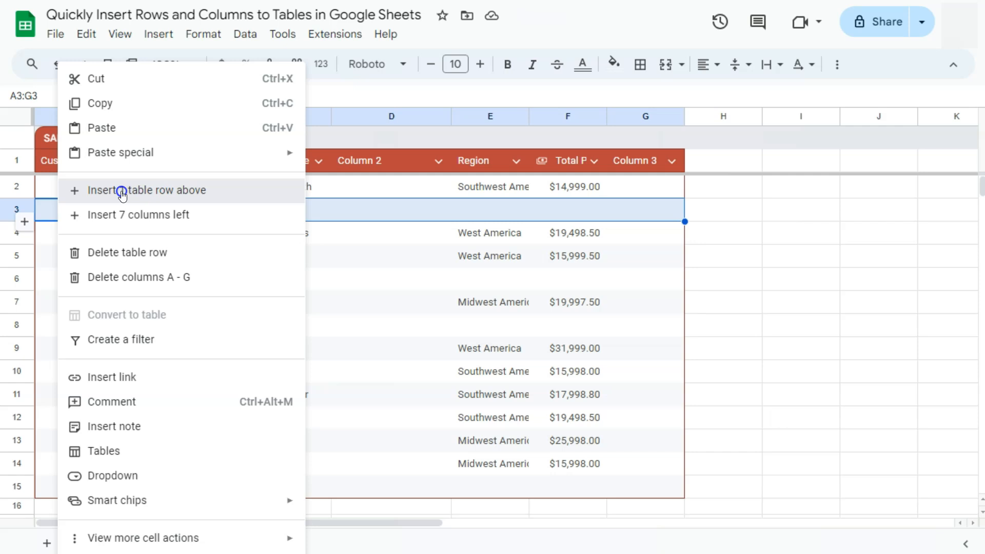
click(147, 191)
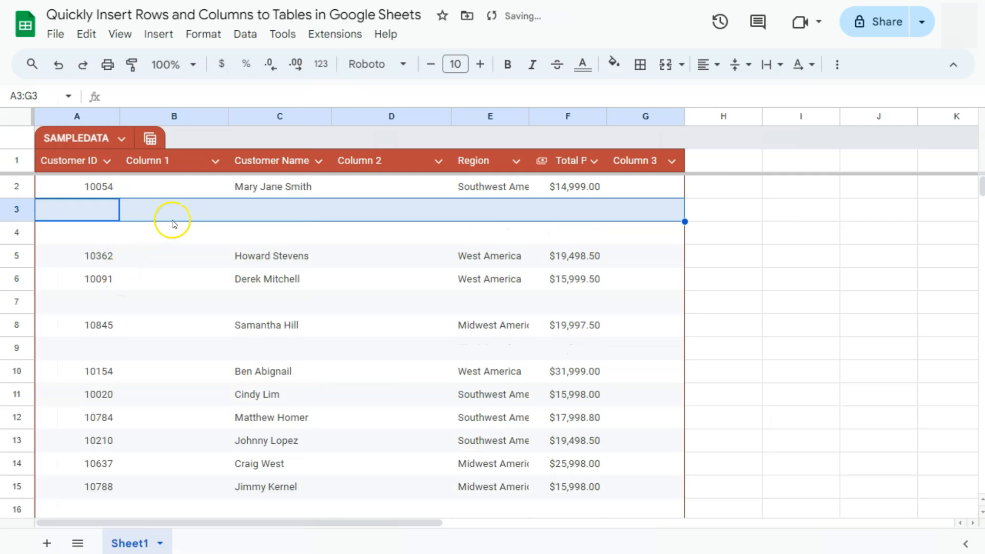
click(174, 210)
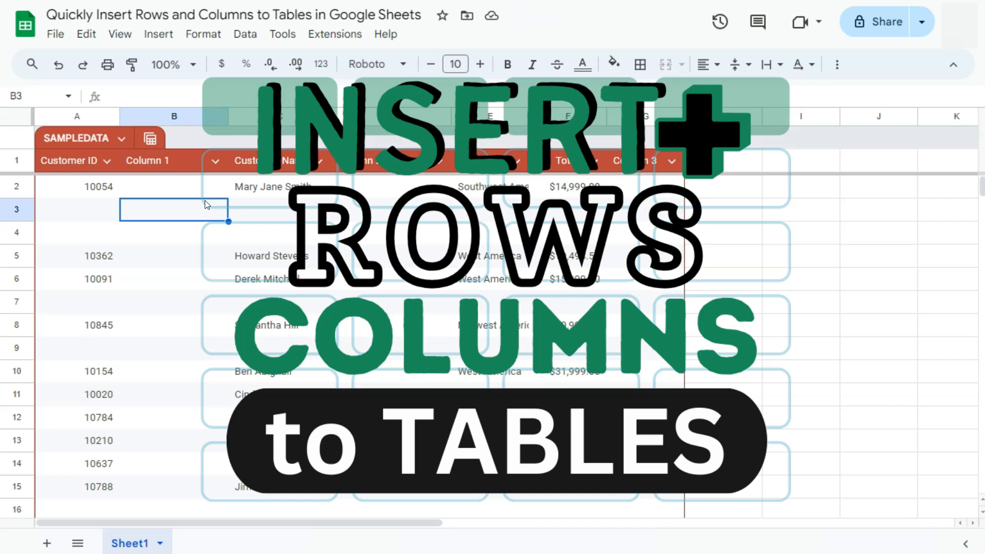
mouse_move(789, 155)
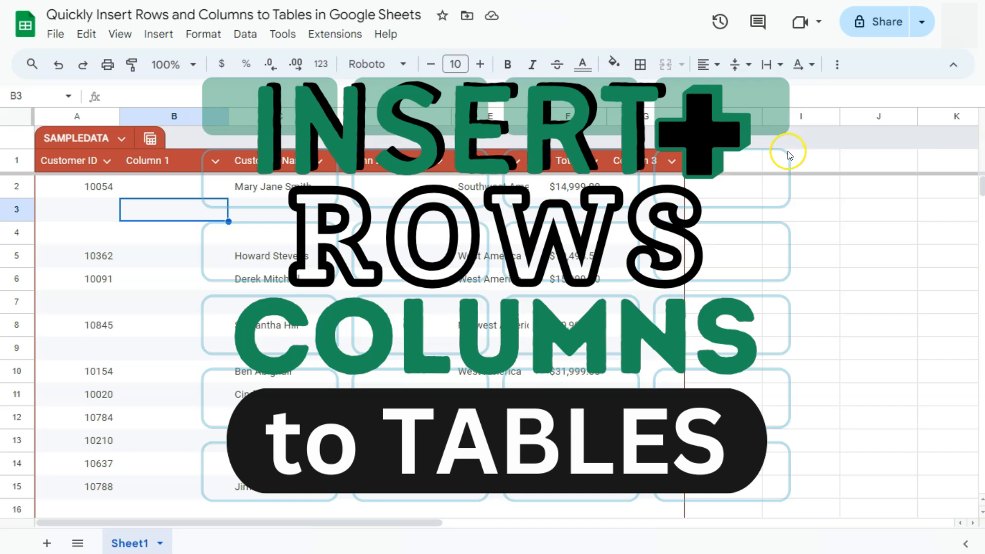
click(745, 185)
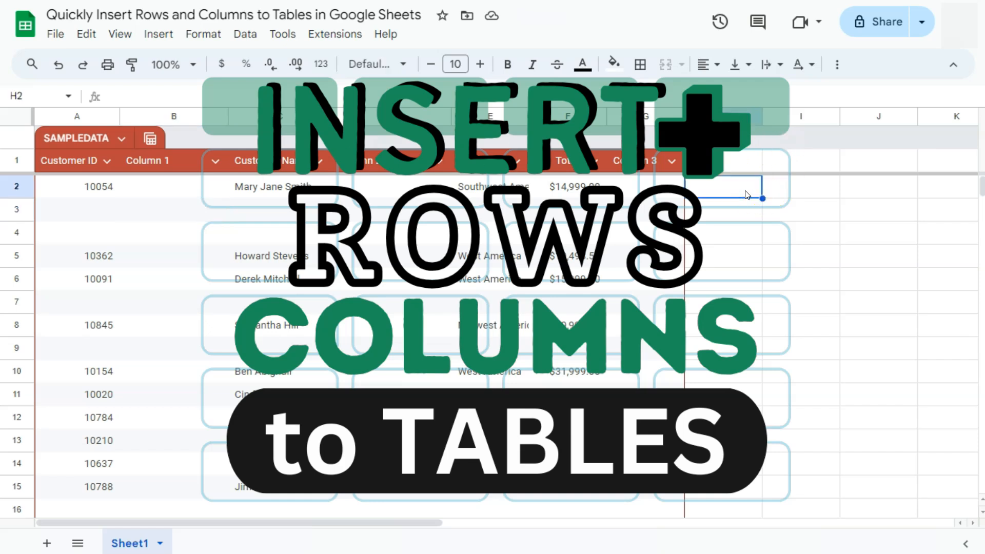